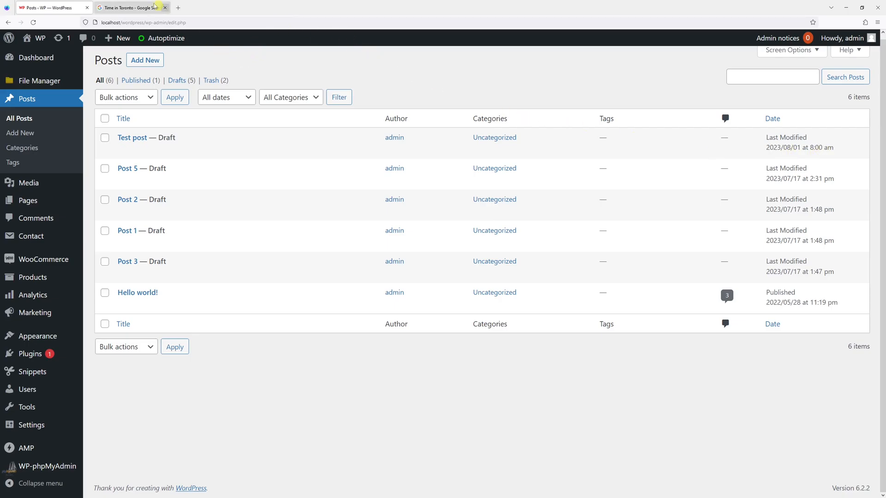
- Check the current Toronto time and return to the WordPress posts list
click(130, 7)
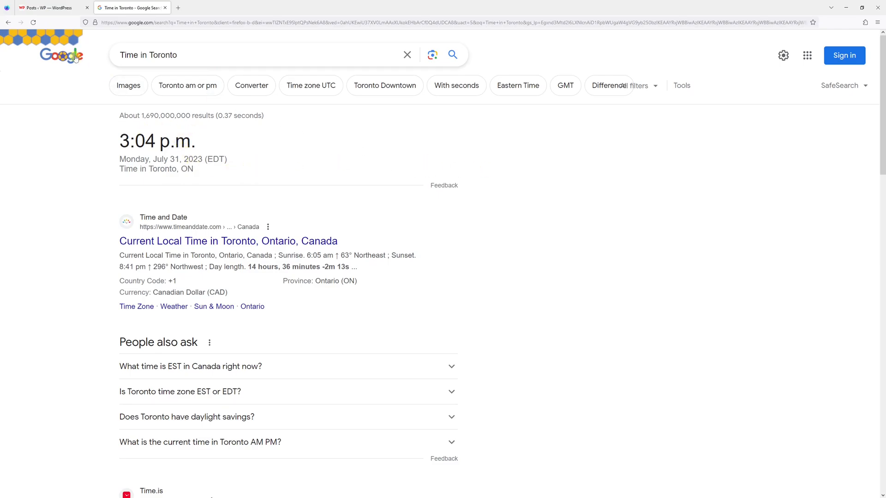
click(51, 7)
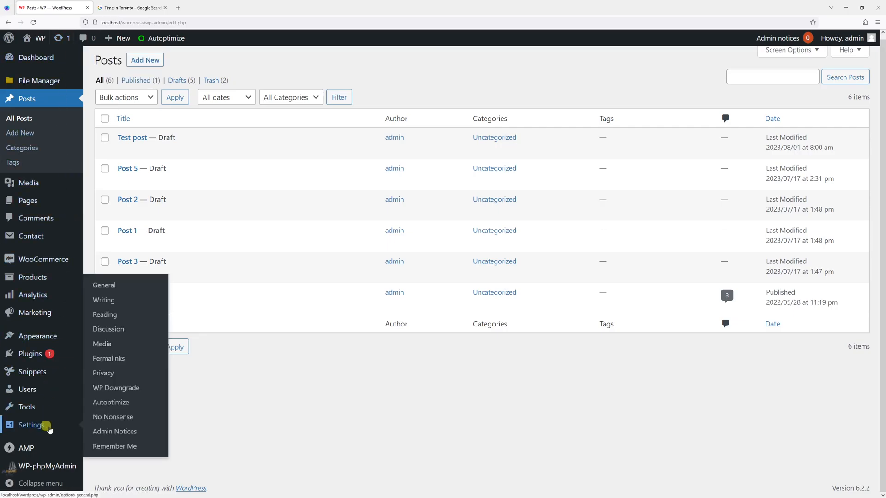
- In Settings > General, change the site timezone from UTC+13 to Toronto
click(104, 285)
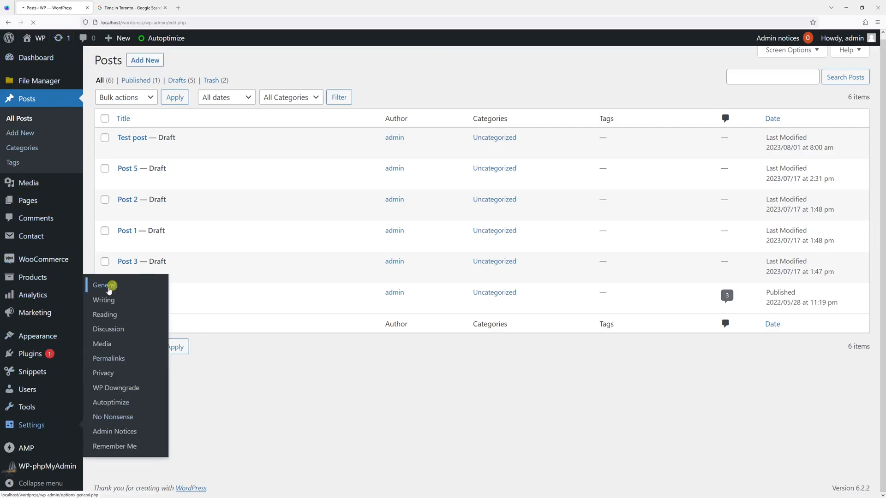
click(102, 285)
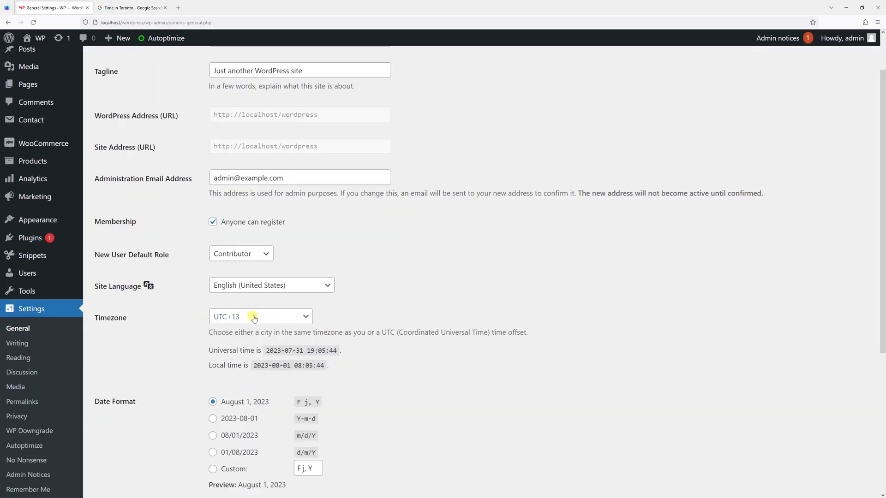
click(260, 317)
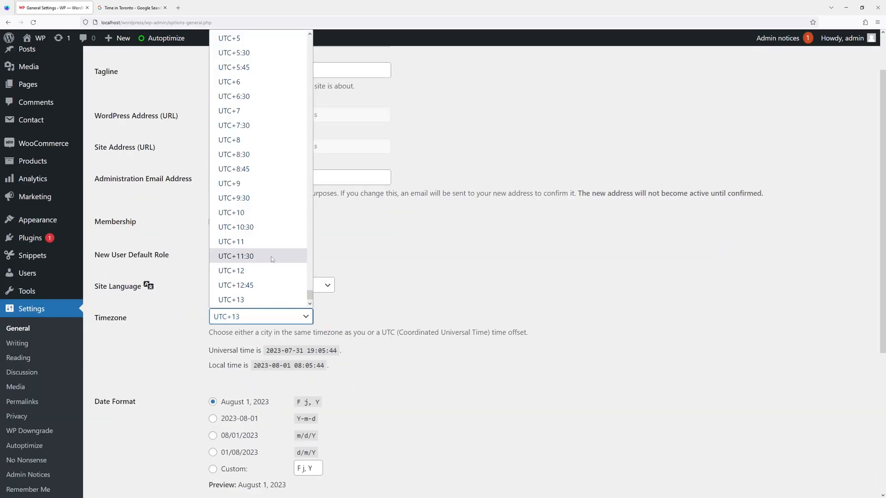
mouse_move(260, 241)
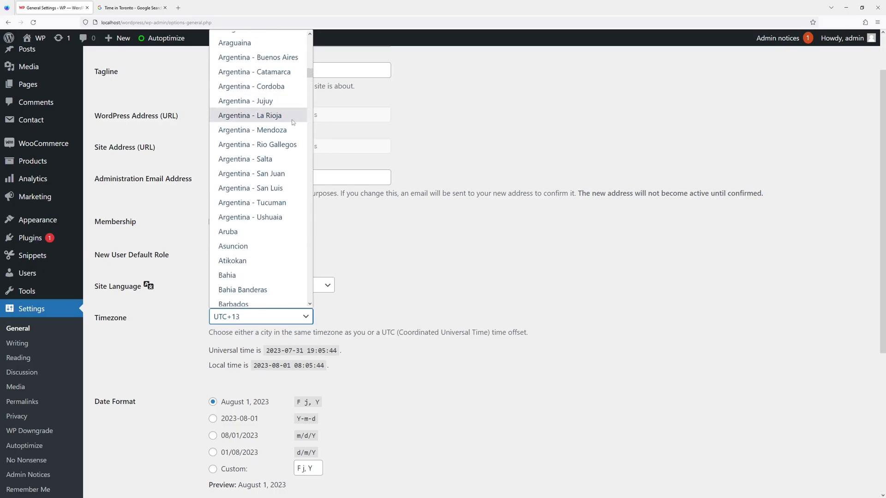
click(231, 299)
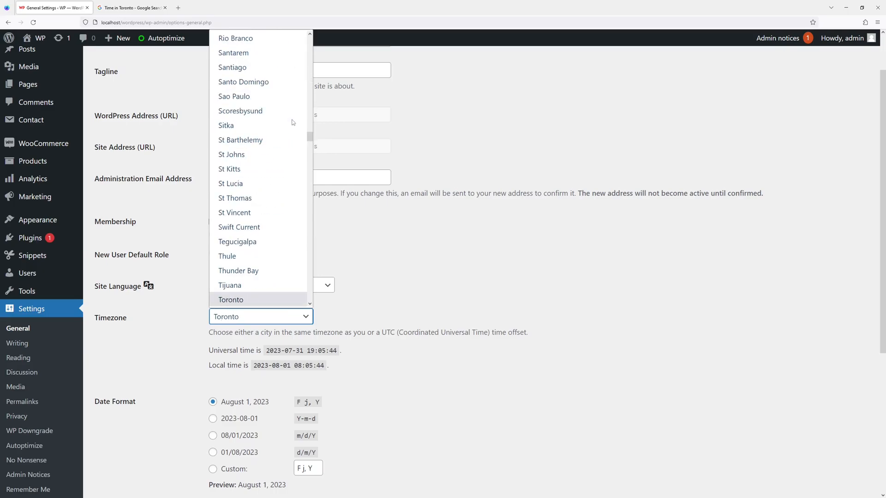
click(231, 299)
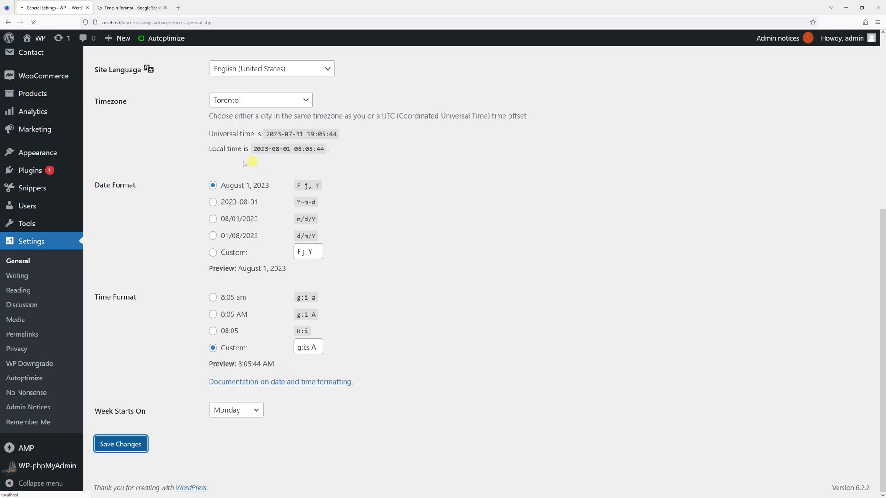
- Save the Toronto timezone (local time now 15:06) and open Test post from All Posts for editing
click(120, 444)
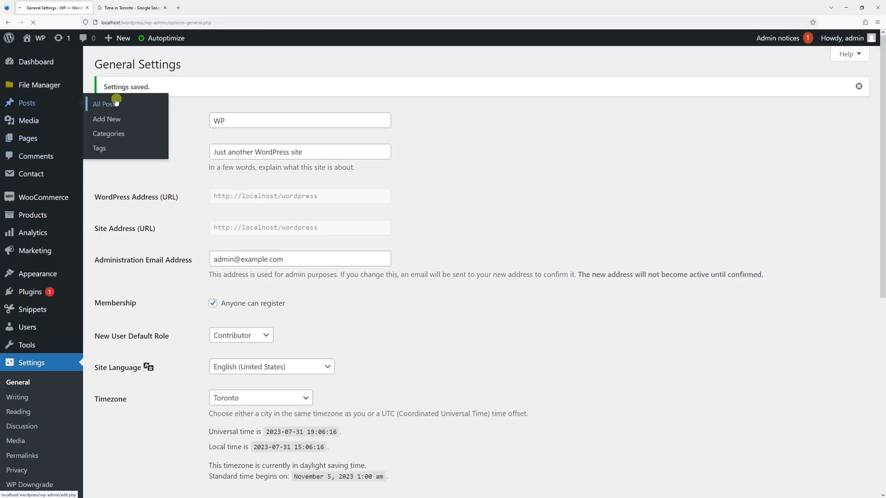
click(105, 104)
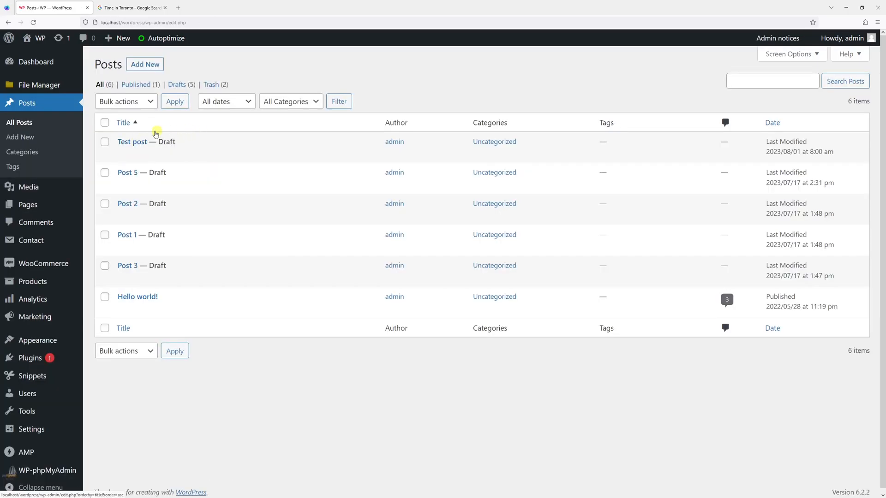
click(123, 154)
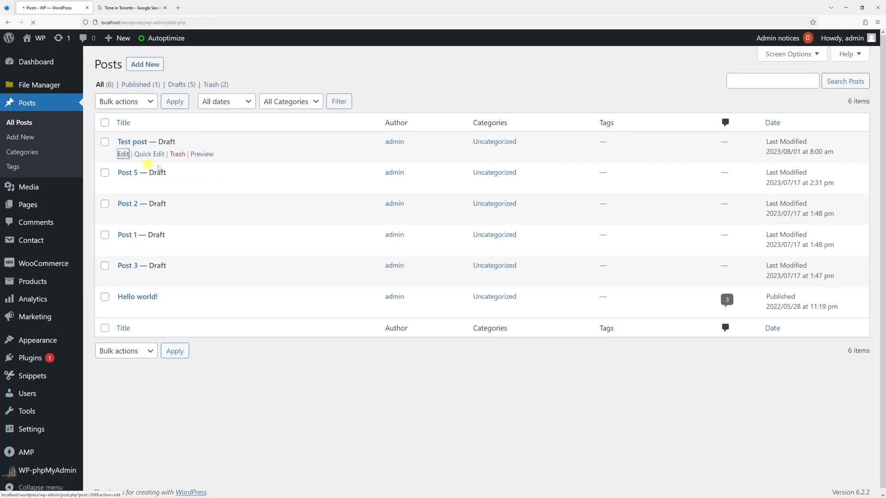
click(123, 154)
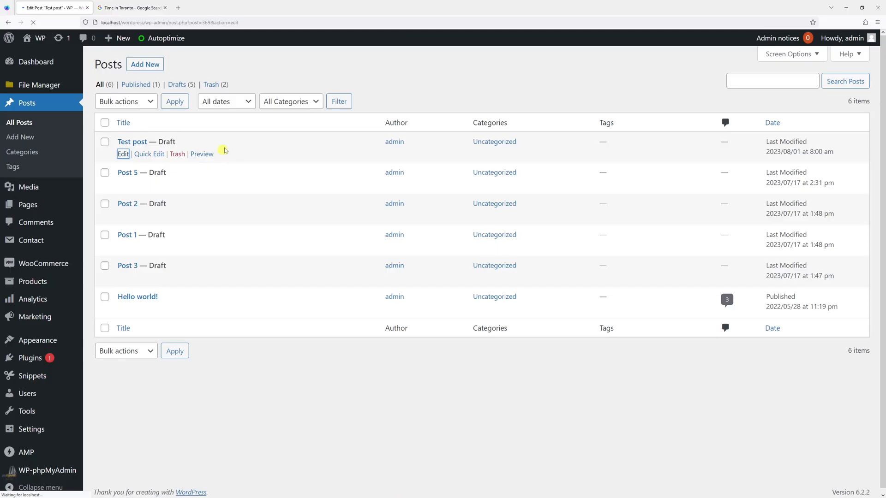
- Re-save Test post as a draft and highlight its Last Modified date 2023/07/31 at 3:06 pm
click(123, 154)
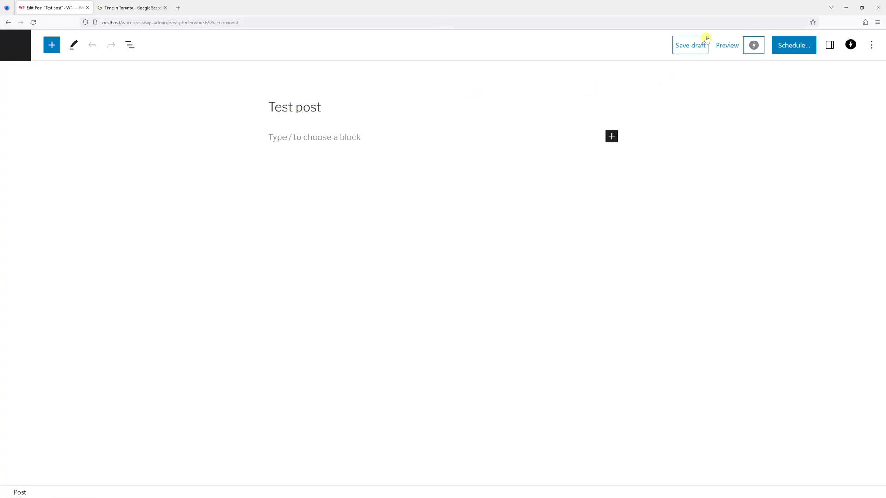
click(689, 46)
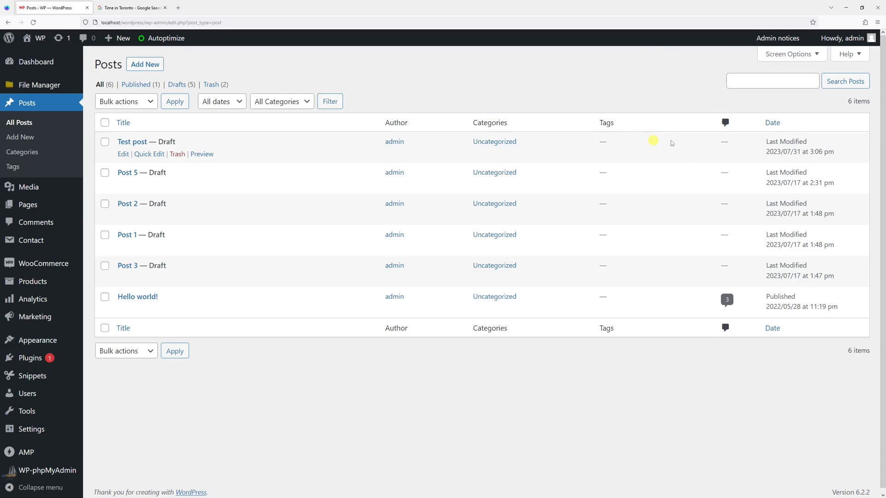
double_click(796, 151)
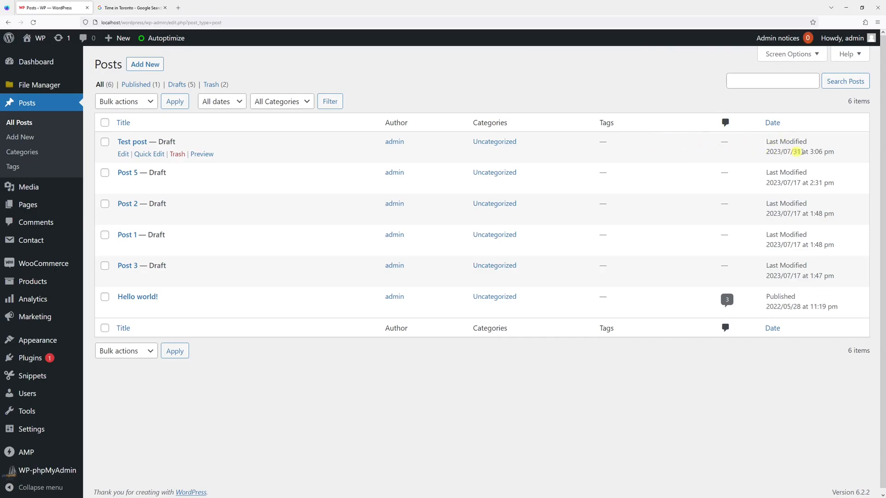